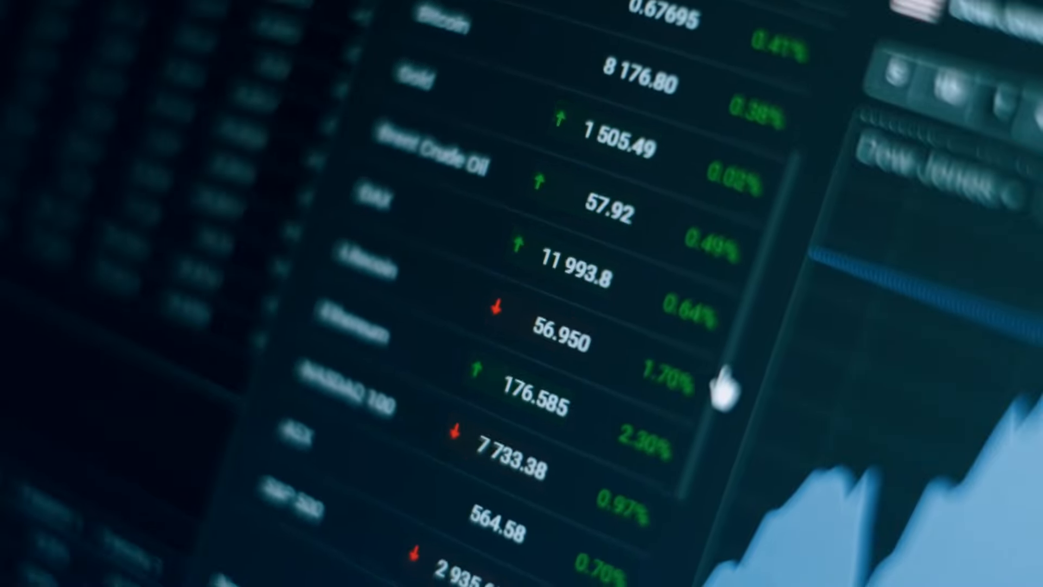
scroll(down, 3)
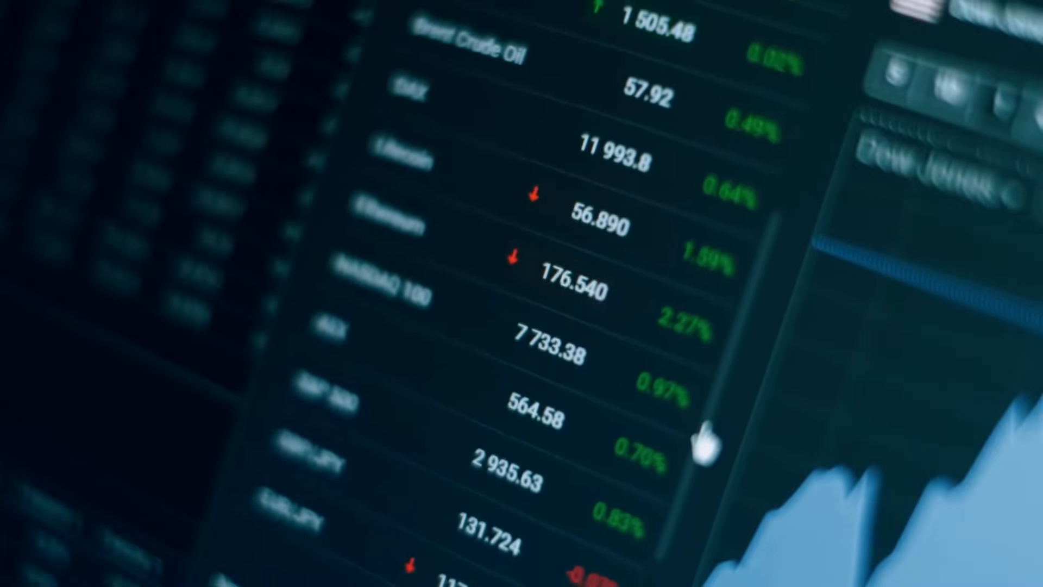